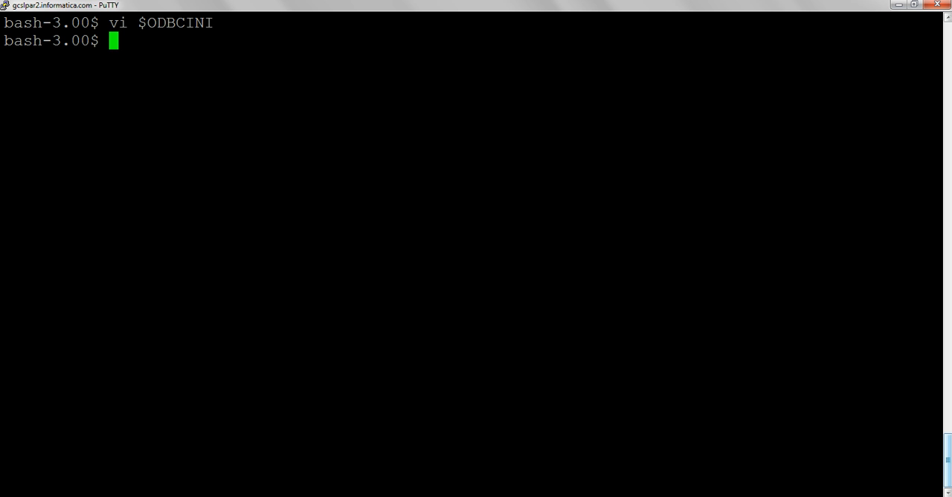
{"action": "type", "text": "./ssgodbc -d NZSQL -u admin -p password"}
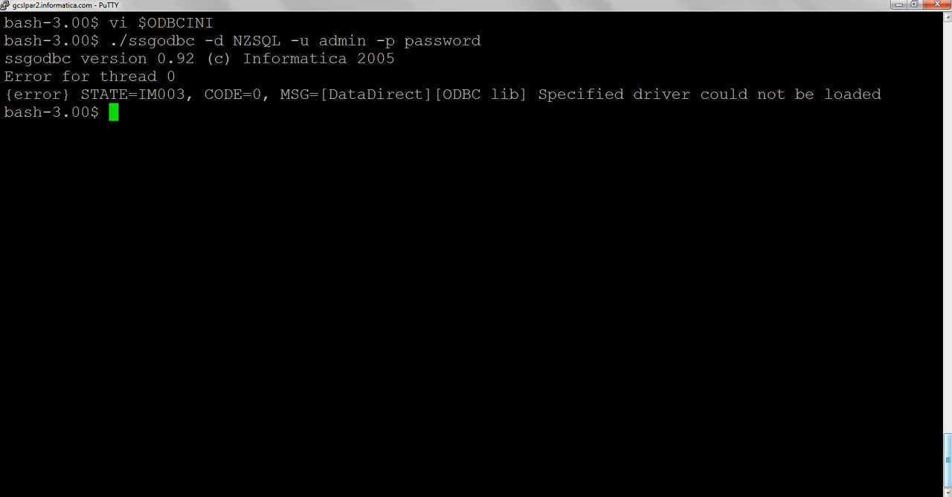
{"action": "type", "text": "vi"}
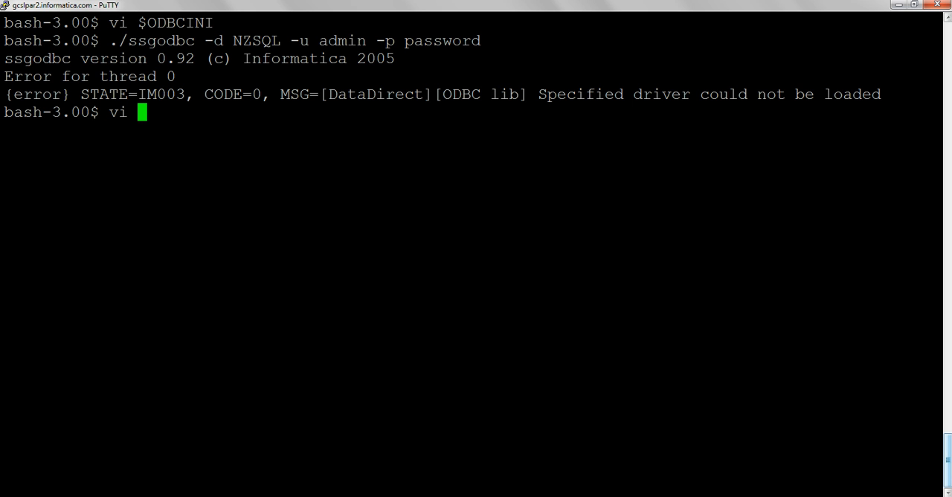
{"action": "type", "text": "$ODBCINI"}
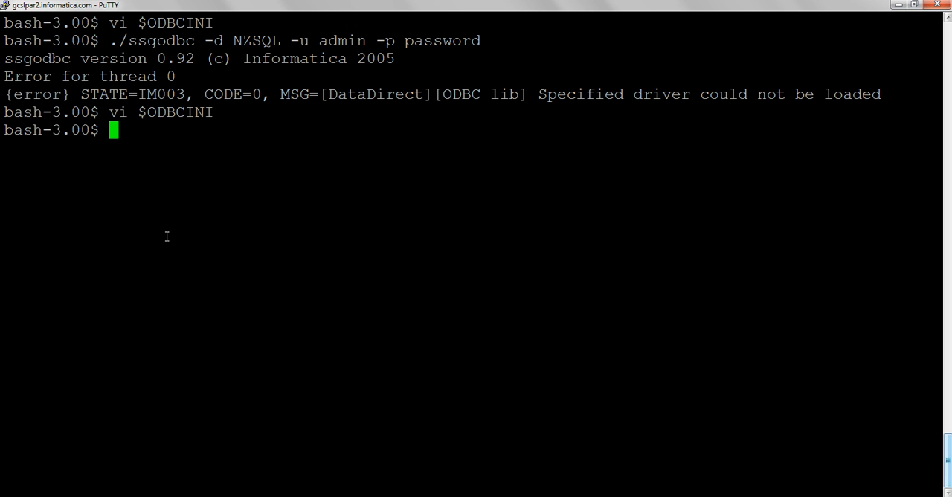
- Run $ODBCHOME/bin/ddtestlib on lib64/libnzodbc.a and confirm the library loads successfully
{"action": "type", "text": "$"}
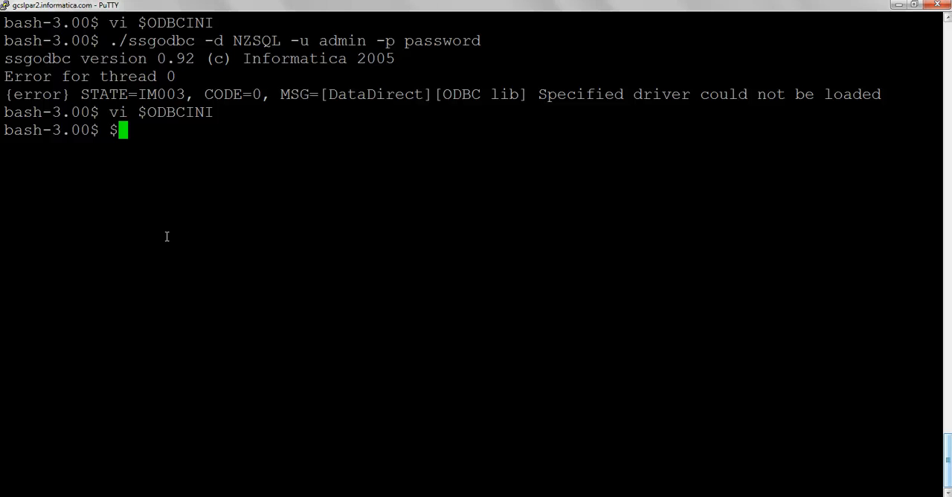
{"action": "type", "text": "OD"}
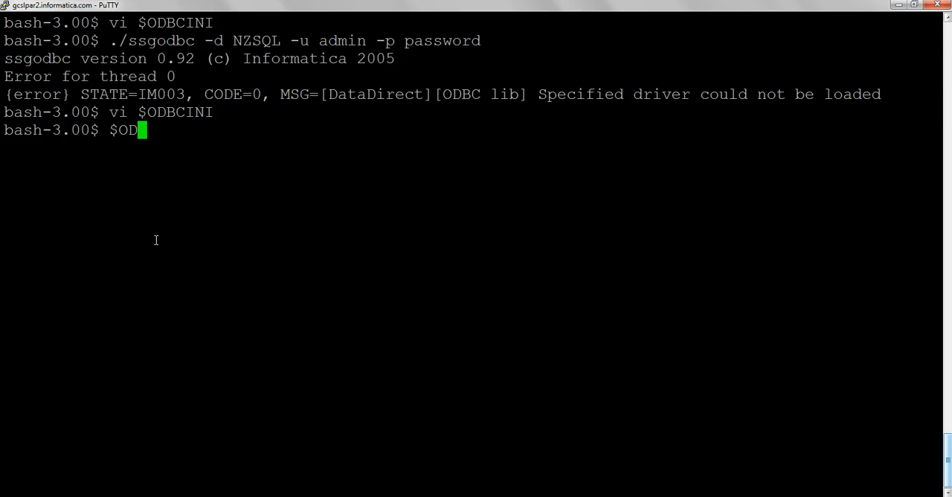
{"action": "type", "text": "BCH"}
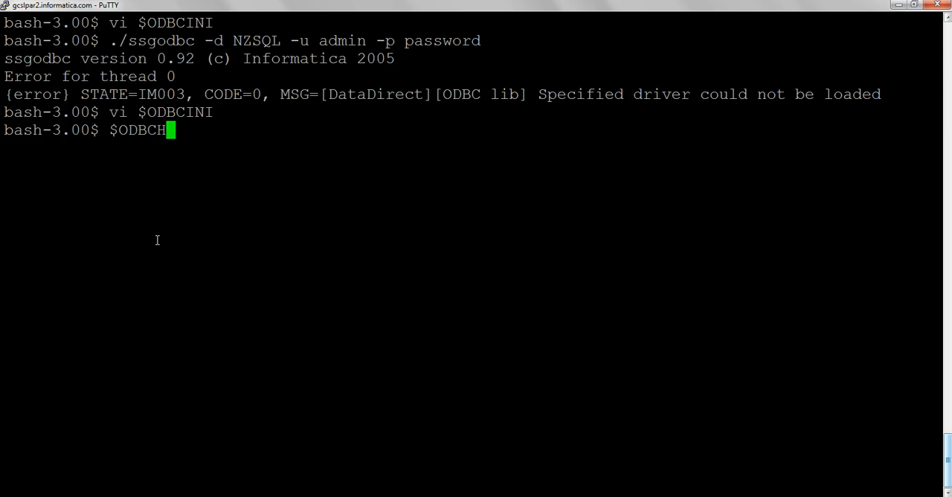
{"action": "type", "text": "OME/bin"}
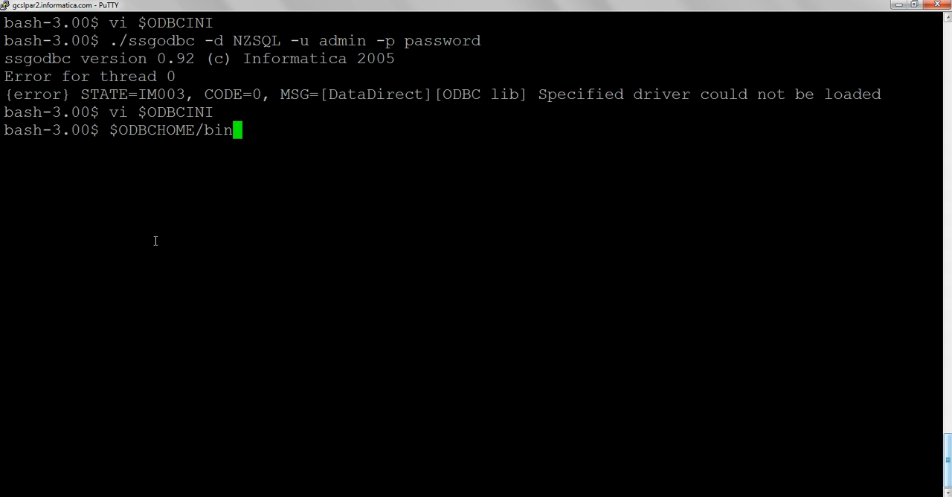
{"action": "type", "text": "/ddtestlib /home/vkulshre/nz6.0.8/lib64/libnzodbc.a"}
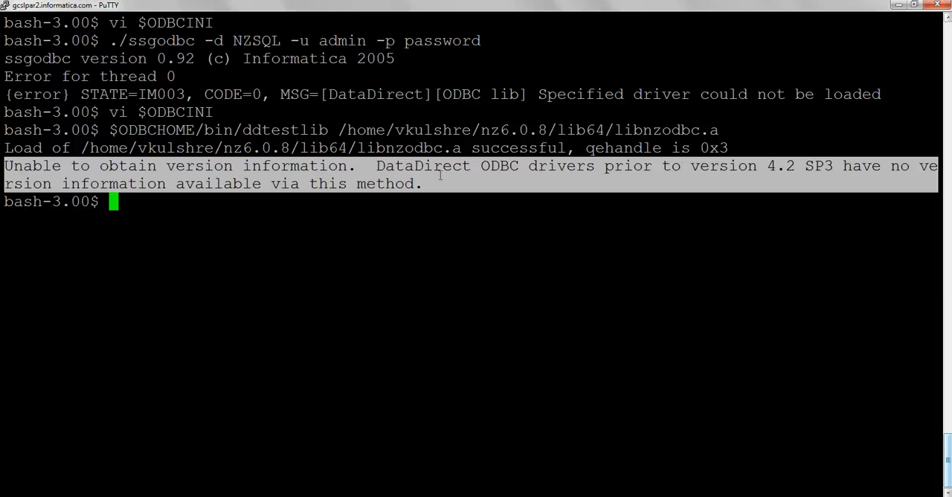
- Trace ./ssgodbc -d NZSQL under truss -f -o ./1.log and copy the libnzodbc.a library name
{"action": "type", "text": "truss -f -o ./1.log ./ssgodbc -d NZSQL -u admin -p password"}
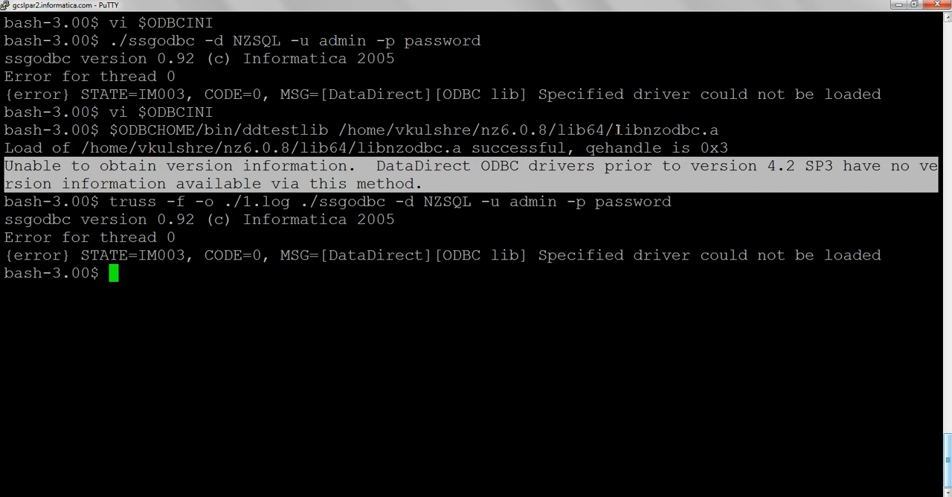
{"action": "double_click", "coordinate": [666, 131]}
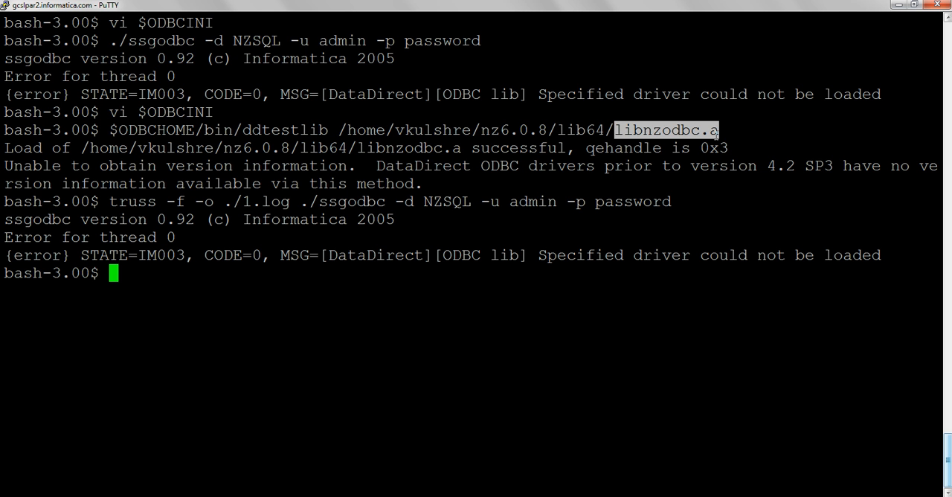
{"action": "type", "text": "vi 1"}
{"action": "type", "text": ":/"}
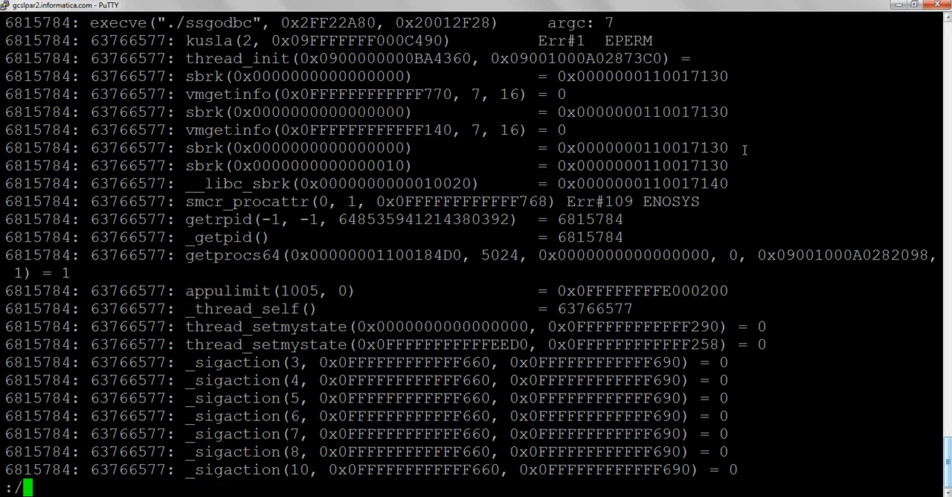
{"action": "type", "text": "libnzodbc.a"}
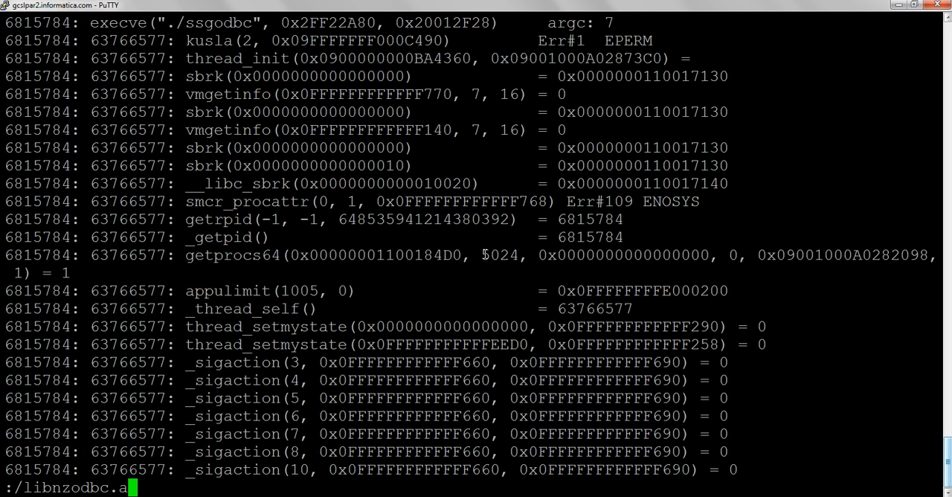
{"action": "scroll", "scroll_direction": "down", "scroll_amount": 3}
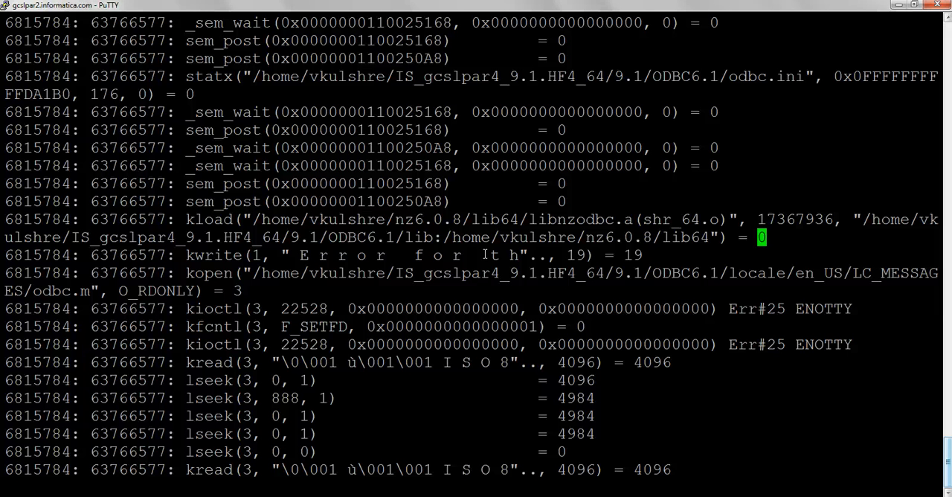
{"action": "type", "text": ":q"}
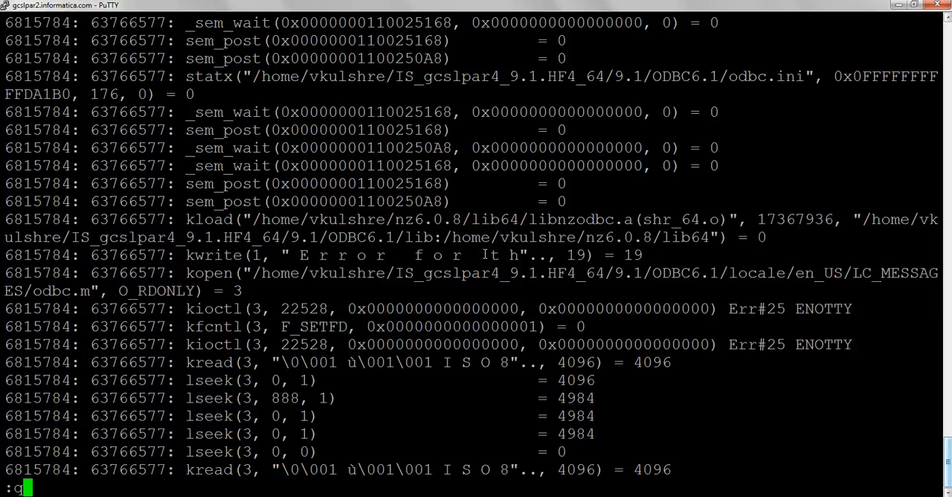
{"action": "type", "text": "!"}
{"action": "type", "text": "file libnzodbc.a"}
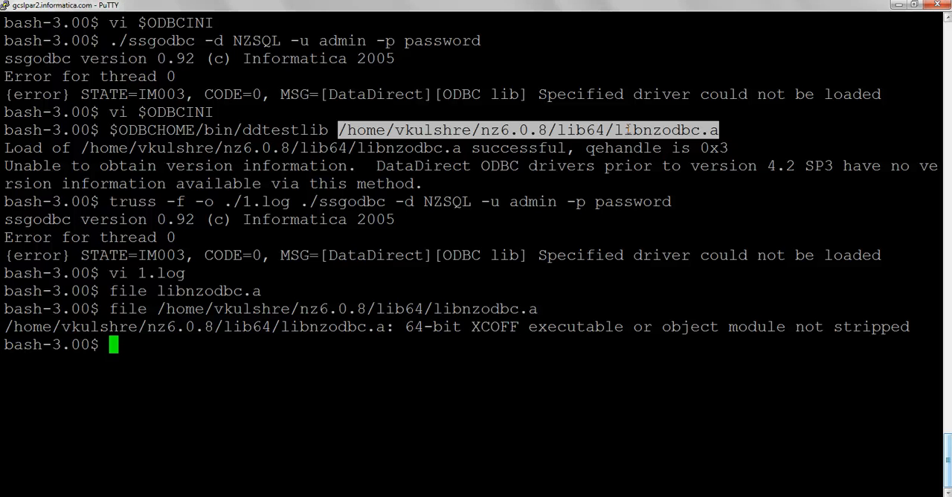
- List the lib64 directory with ls -l, showing libnzodbc.so linked to libnzodbc.a, and start vi
{"action": "type", "text": "ls -lt"}
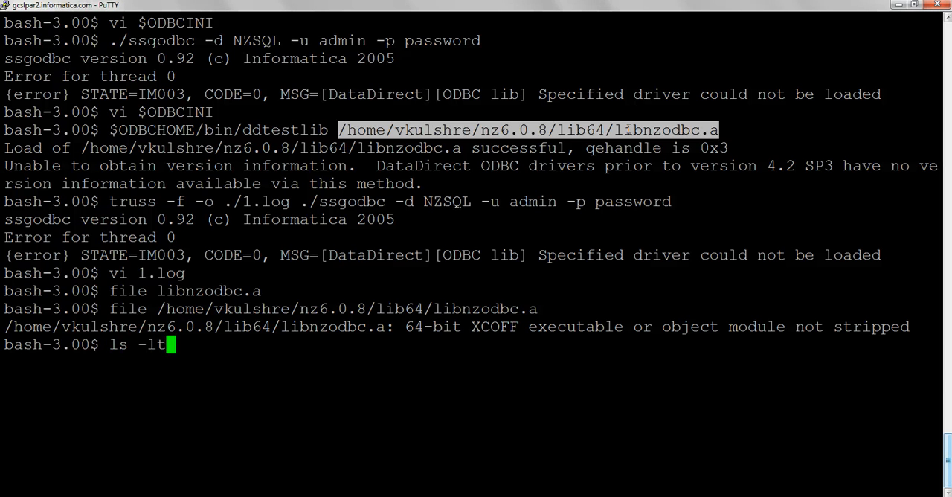
{"action": "key", "text": "BackSpace"}
{"action": "type", "text": " /home/vkulshre/nz6.0.8/lib64"}
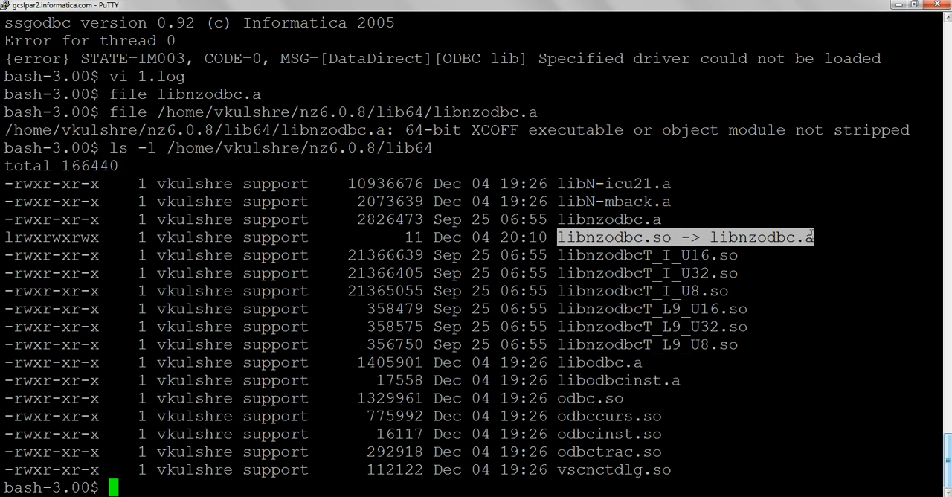
{"action": "type", "text": "vi"}
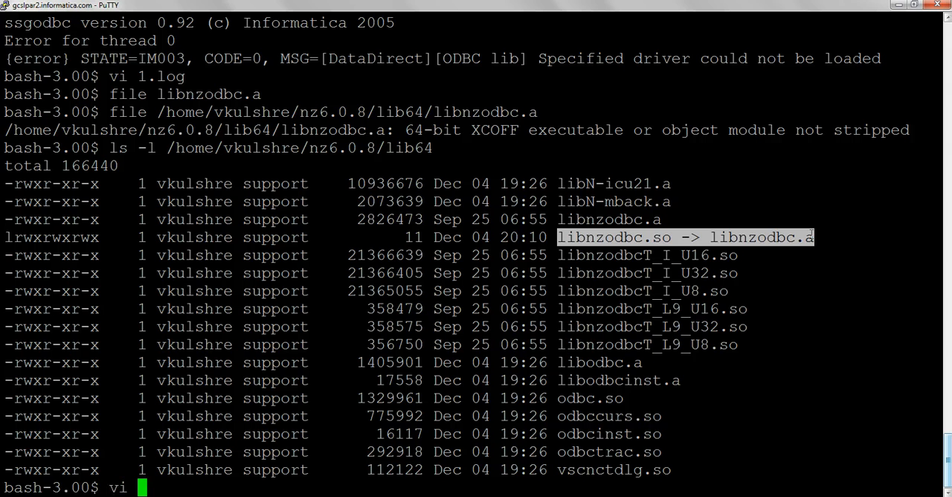
- Edit $ODBCINI so the NZSQL Driver path ends in libnzodbc.so instead of .a, and save
{"action": "type", "text": "$ODBCINI"}
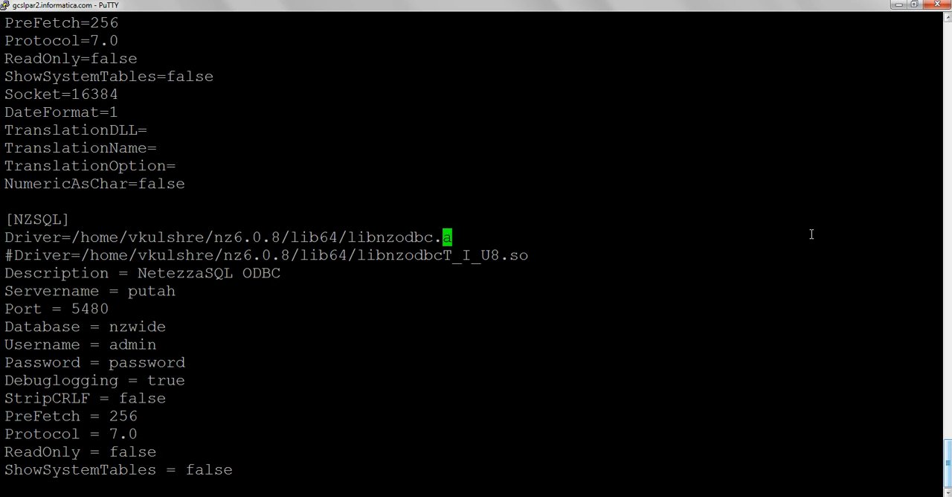
{"action": "type", "text": "so"}
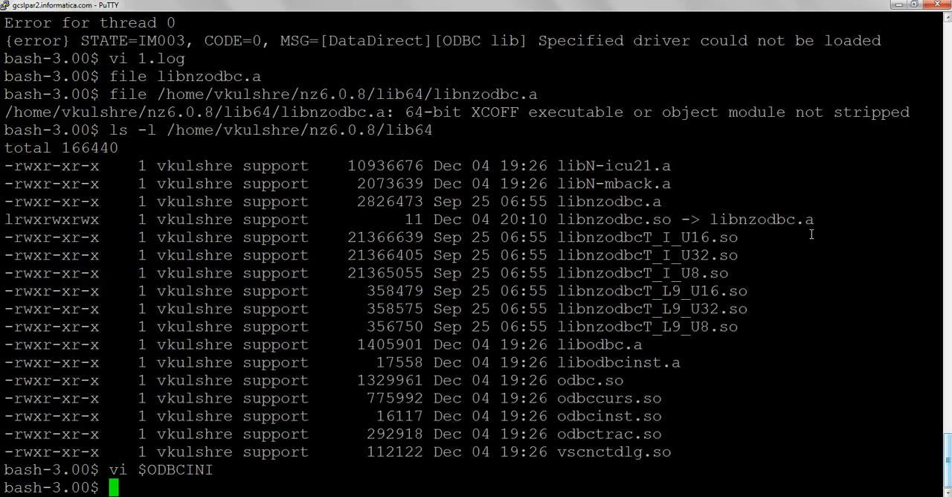
{"action": "type", "text": "truss -f -o ./1.log ./ssgodbc -d NZSQL -u admin -p password"}
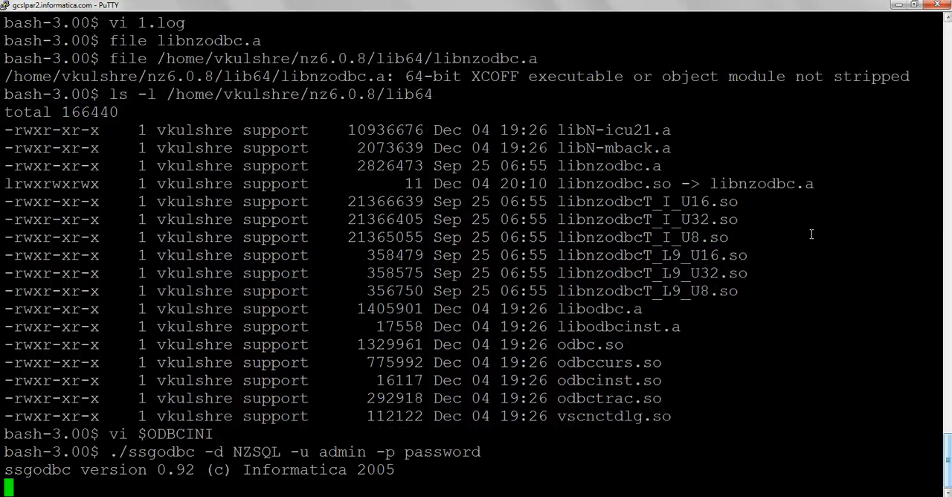
{"action": "key", "text": "Return"}
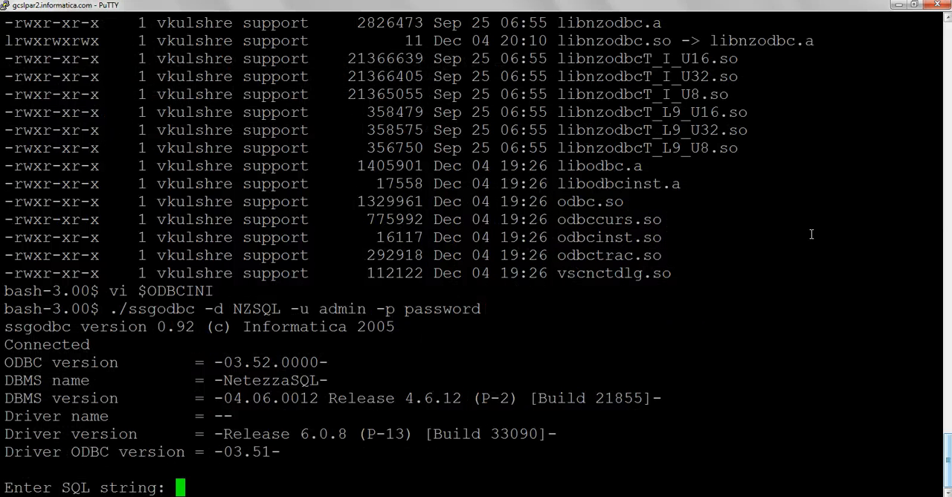